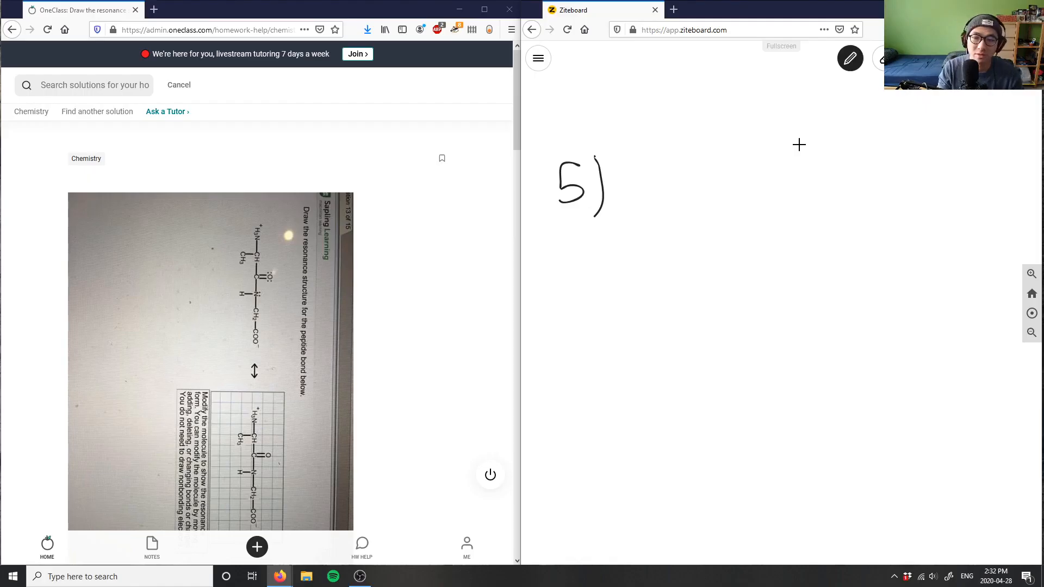
Handwrite "5) cyclohexane conformations" and the label "6)" below it.
{"action": "left_click_drag", "start_coordinate": [640, 201], "coordinate": [672, 213]}
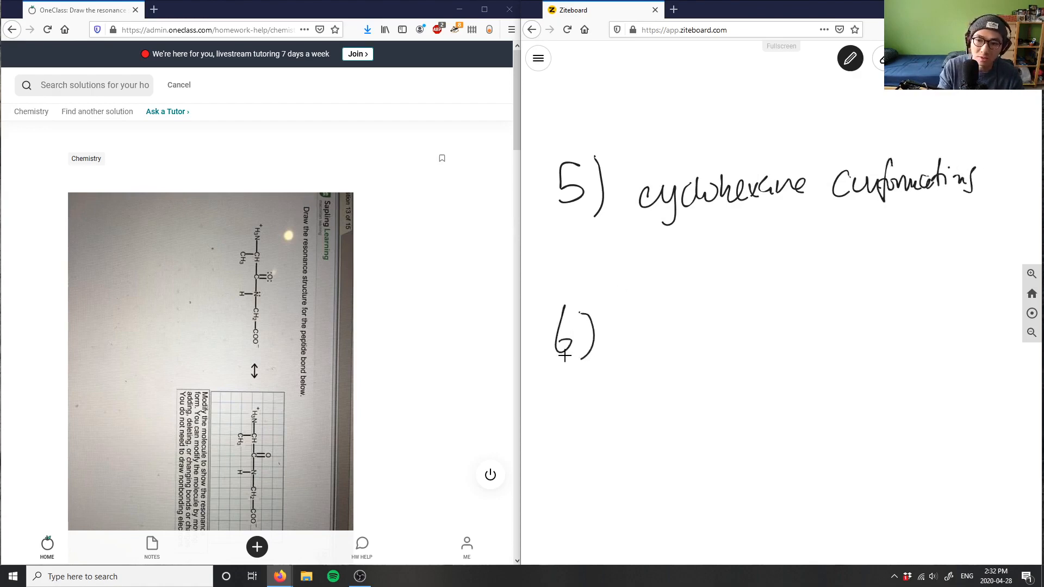
Handwrite the peptide H3N+–CH(CH3)–C(=O)–NH–CH2–COO⁻ beside label 6).
{"action": "scroll", "scroll_direction": "down", "scroll_amount": 3}
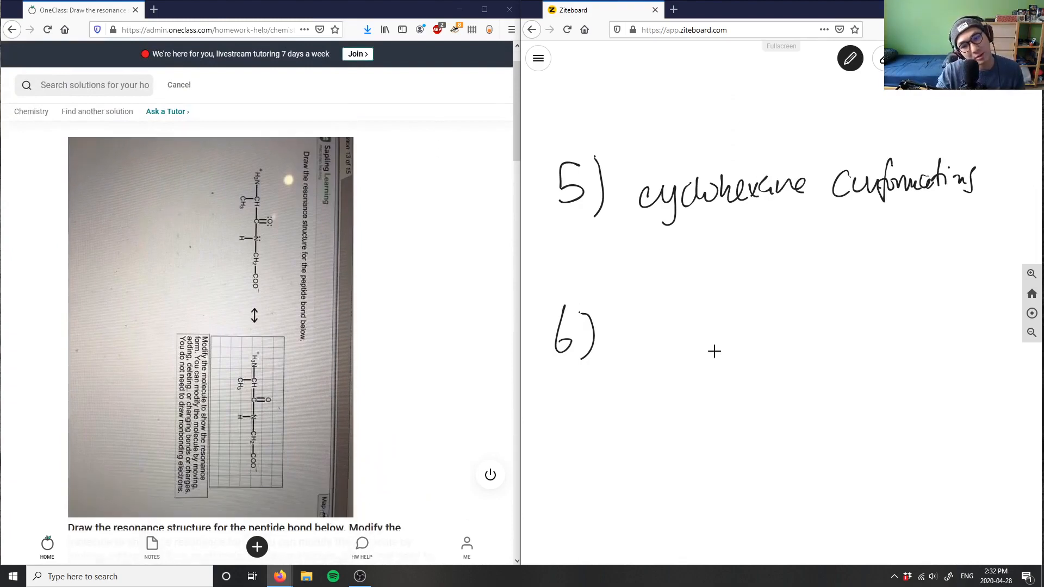
{"action": "mouse_move", "coordinate": [619, 337]}
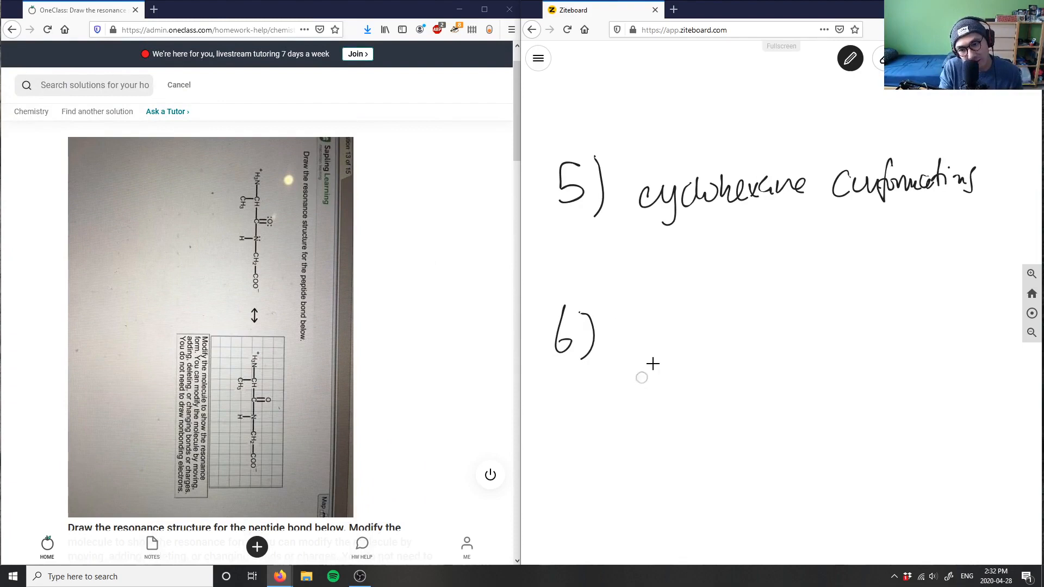
{"action": "mouse_move", "coordinate": [633, 341]}
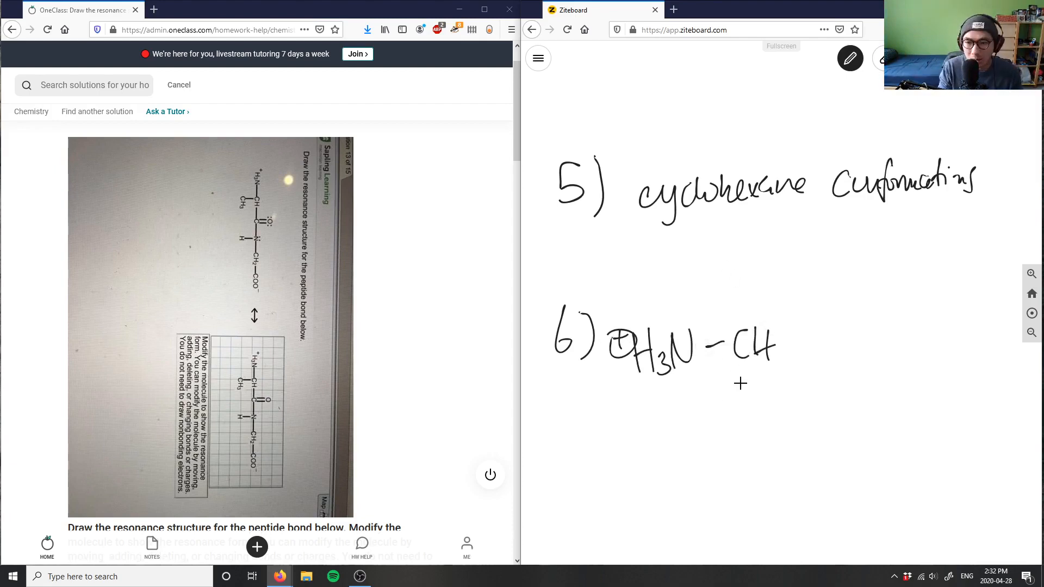
{"action": "left_click_drag", "start_coordinate": [743, 392], "coordinate": [756, 440]}
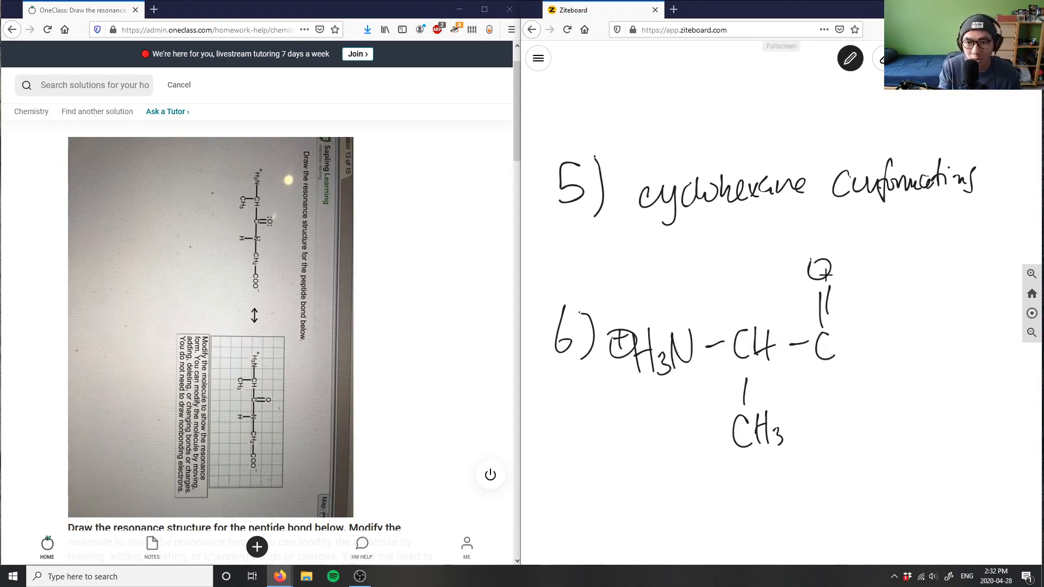
{"action": "left_click_drag", "start_coordinate": [859, 346], "coordinate": [895, 336]}
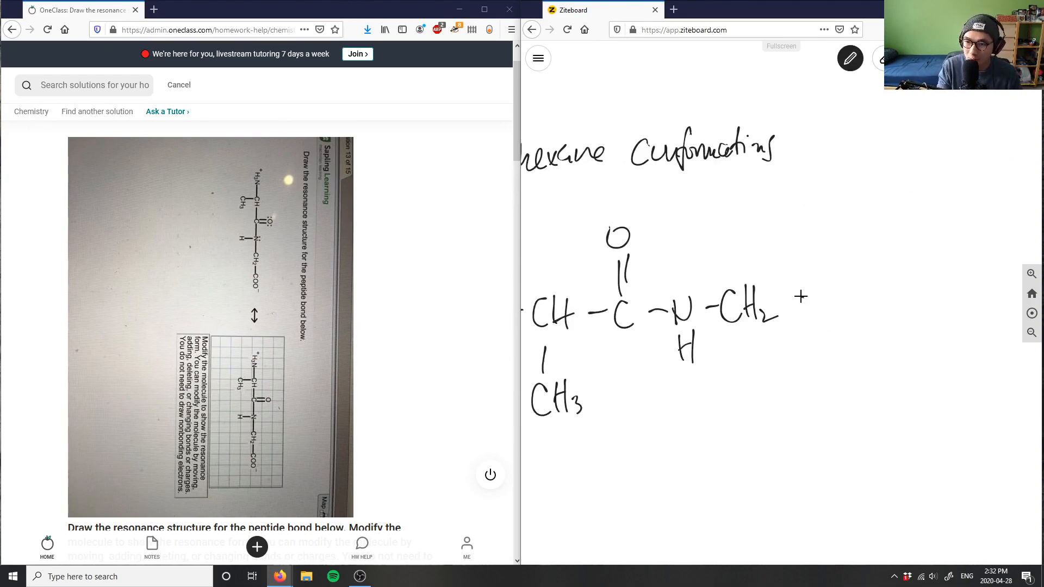
{"action": "left_click_drag", "start_coordinate": [803, 299], "coordinate": [892, 300]}
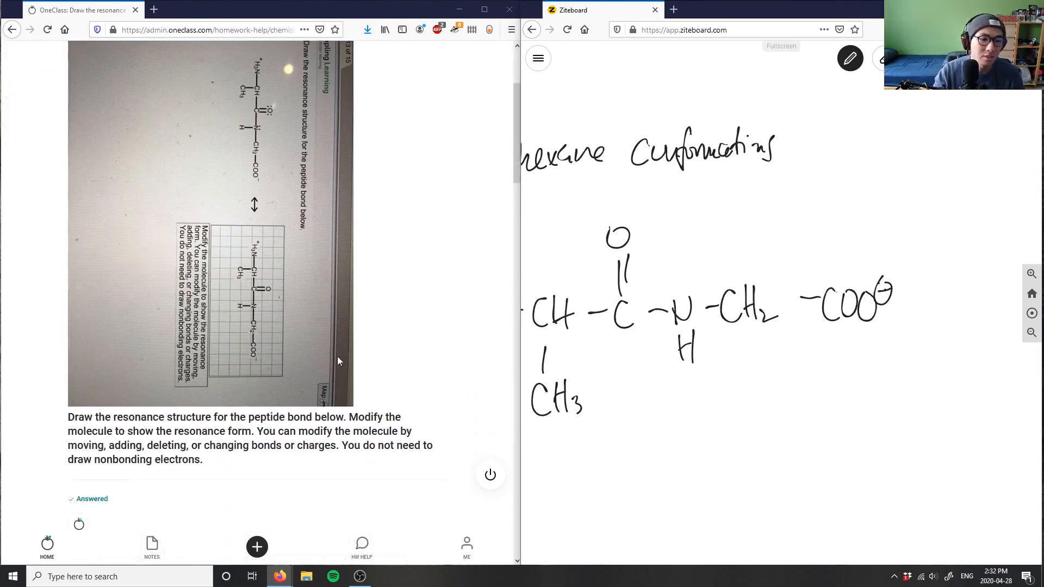
{"action": "mouse_move", "coordinate": [241, 392]}
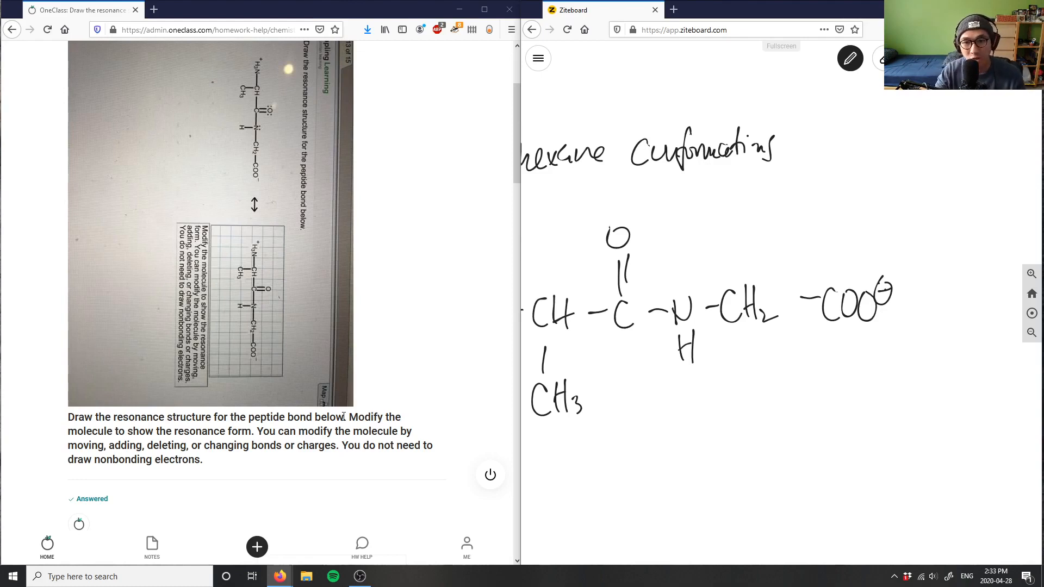
{"action": "mouse_move", "coordinate": [391, 343]}
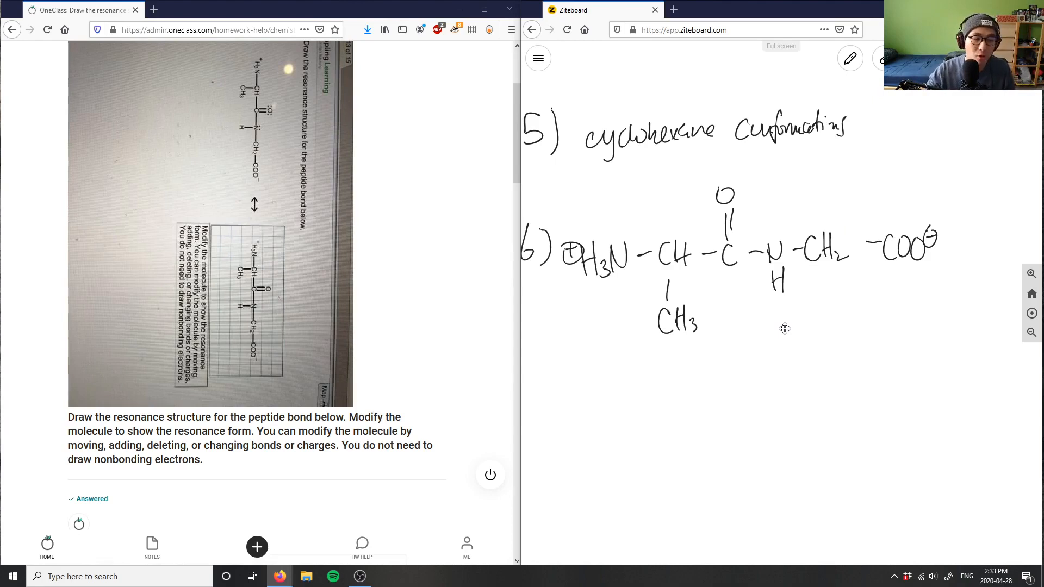
Scroll the OneClass page to reveal the peptide resonance question and its answer.
{"action": "scroll", "scroll_direction": "down", "scroll_amount": 3}
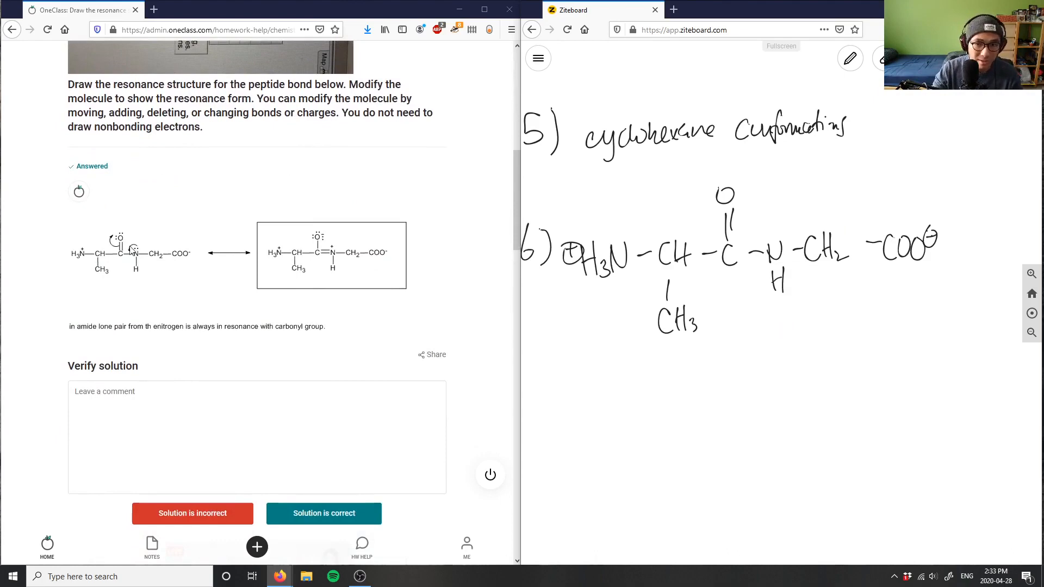
{"action": "mouse_move", "coordinate": [764, 243]}
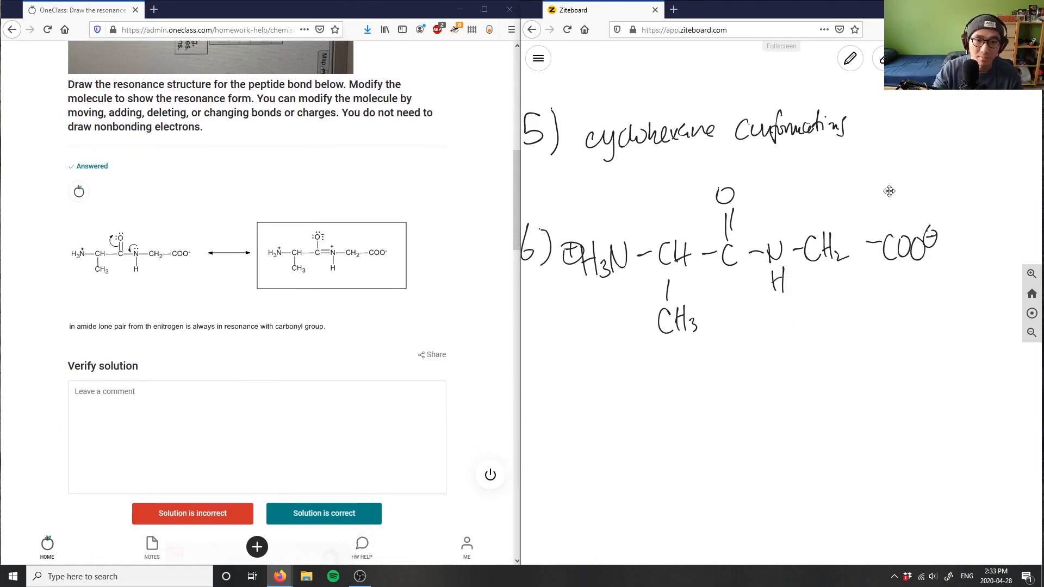
Return to the freehand pen and bring up its colour and thickness options.
{"action": "left_click", "coordinate": [850, 59]}
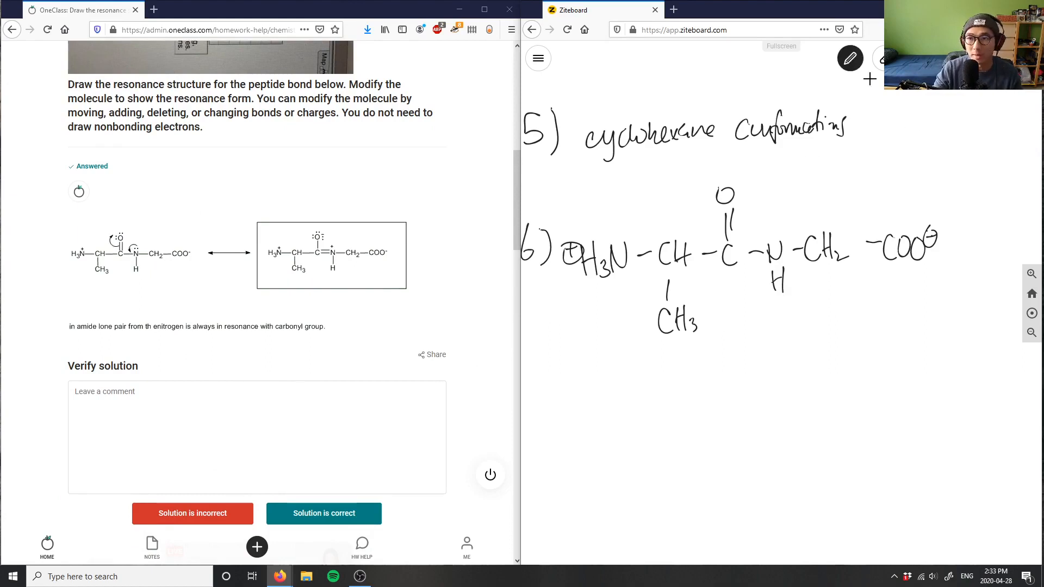
{"action": "left_click", "coordinate": [850, 59]}
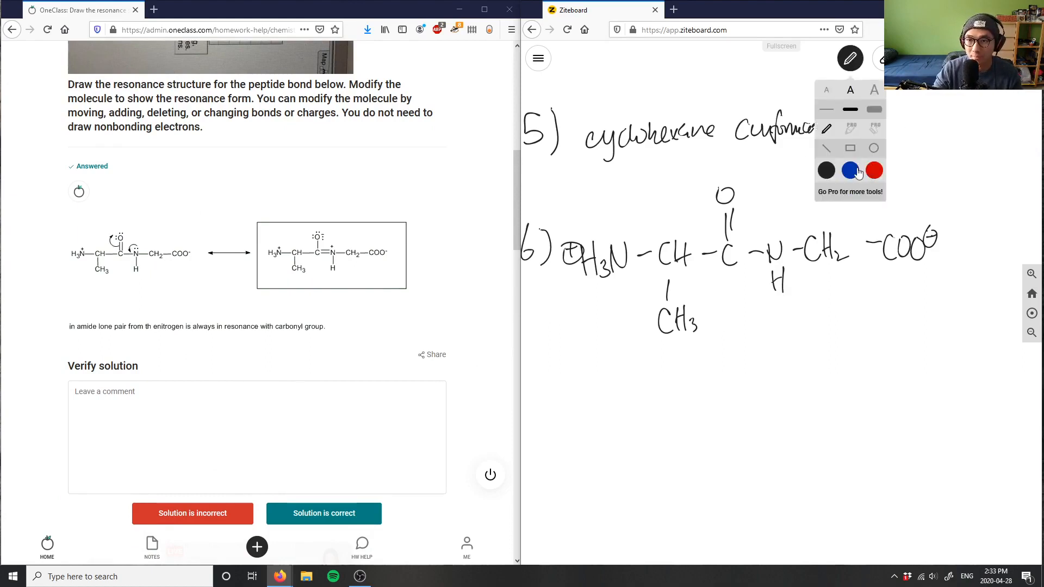
Mark the peptide bond with blue charges and red arrows, then sketch the resonance form's C–O below.
{"action": "left_click", "coordinate": [849, 57]}
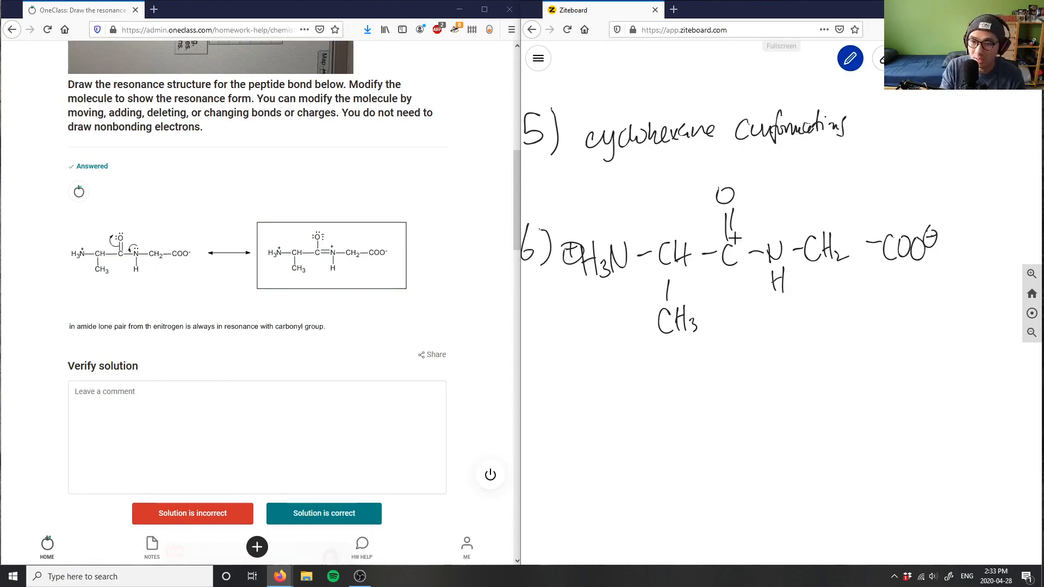
{"action": "left_click", "coordinate": [850, 59]}
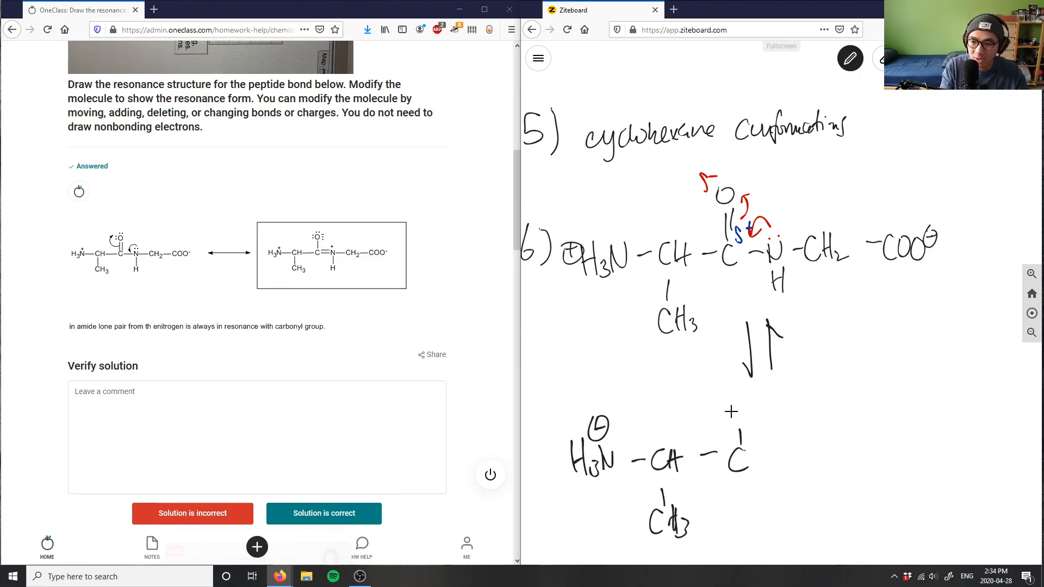
{"action": "left_click_drag", "start_coordinate": [729, 413], "coordinate": [732, 399]}
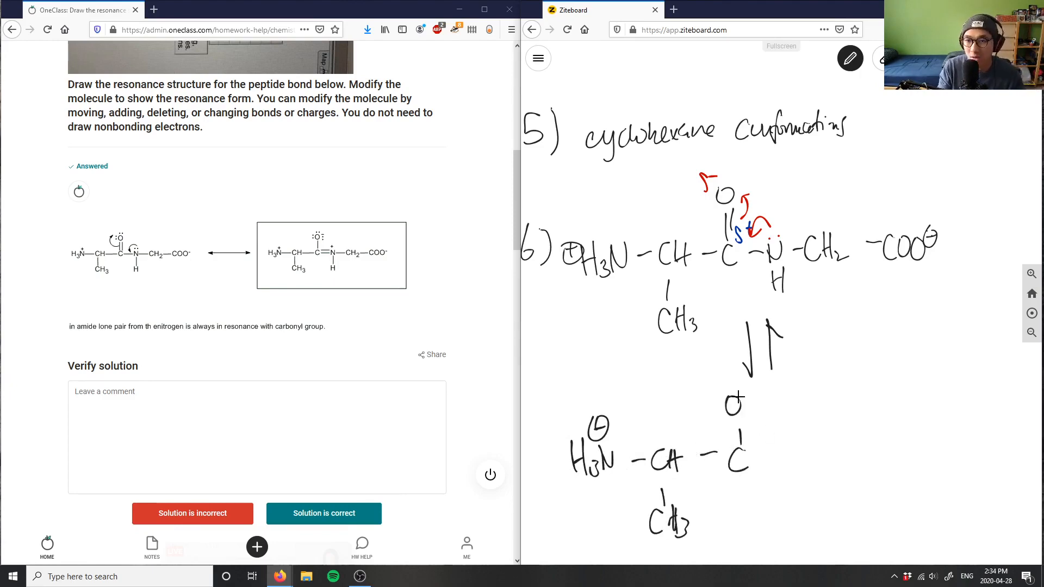